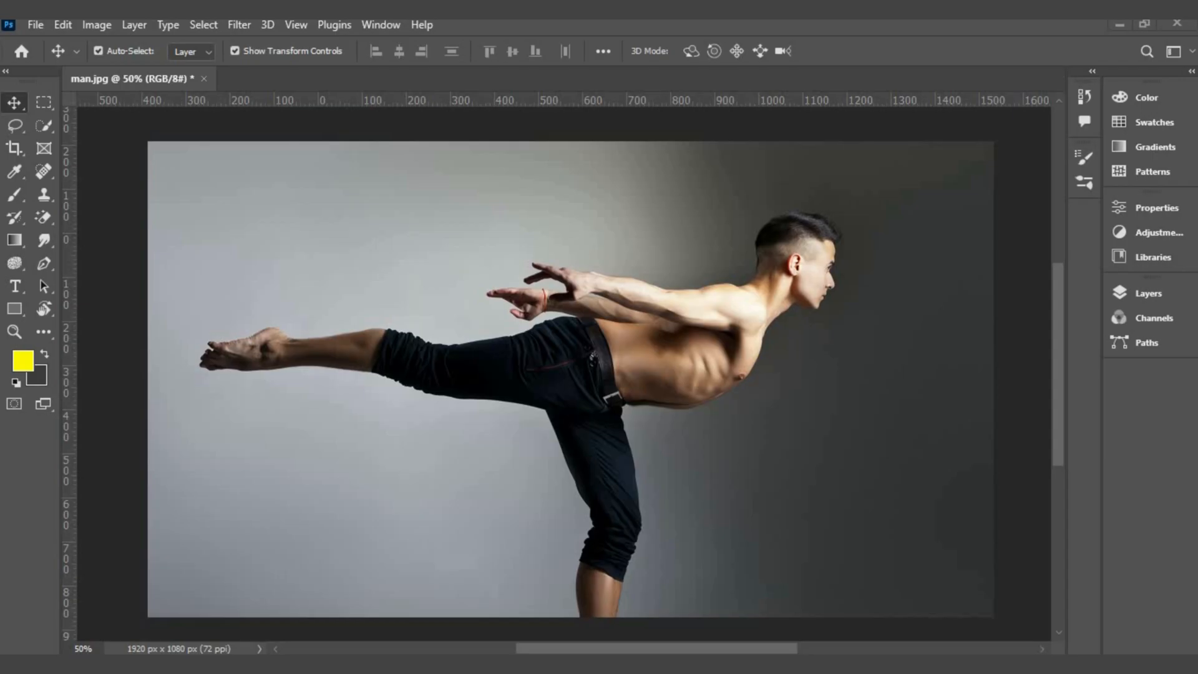
# Type 'dance' in yellow, then scale it up several times and move it over the dancer.
pyautogui.click(14, 285)
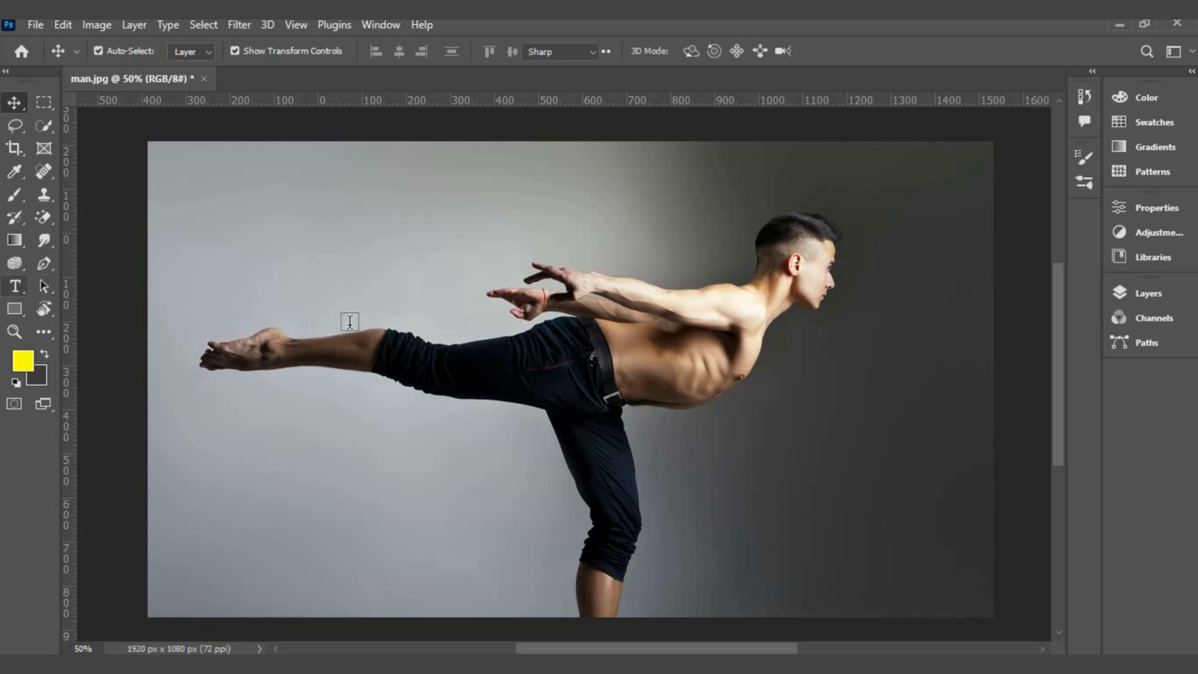
pyautogui.click(14, 285)
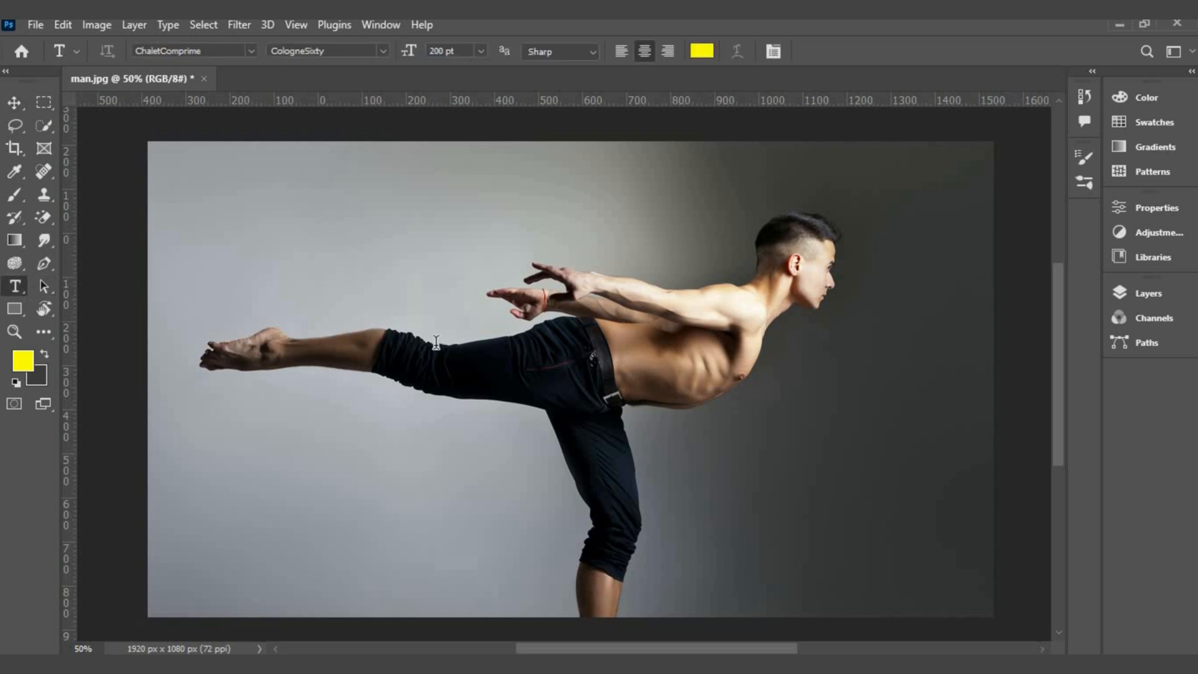
pyautogui.write('d m')
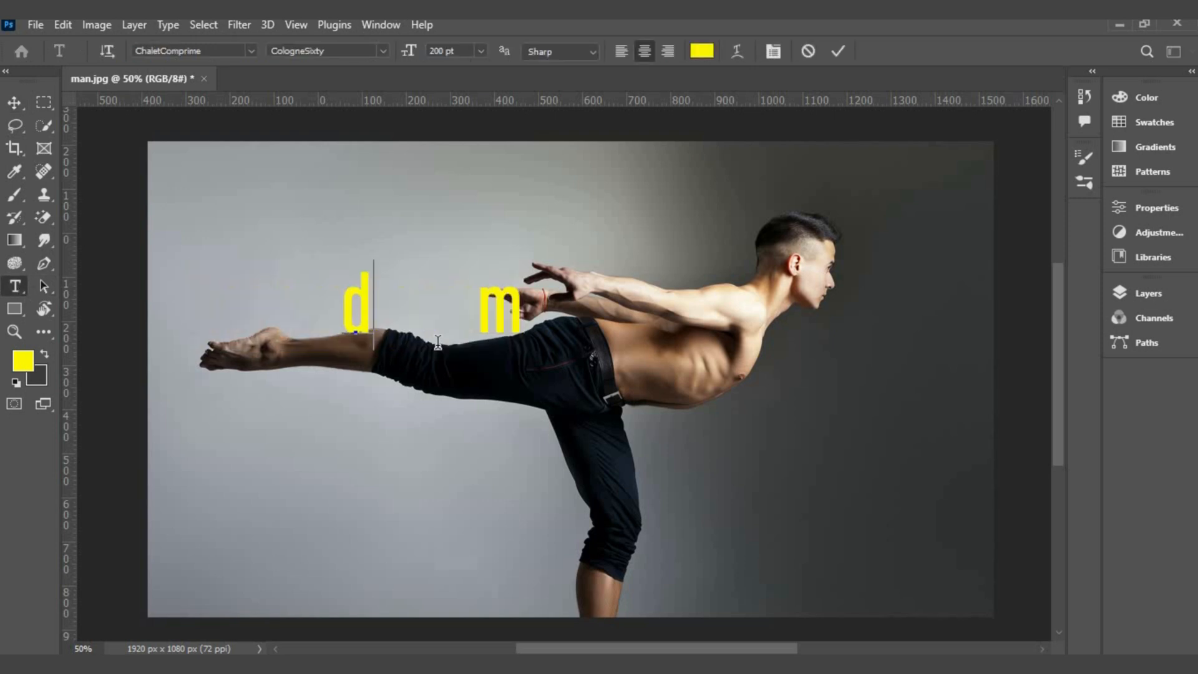
pyautogui.write('ance')
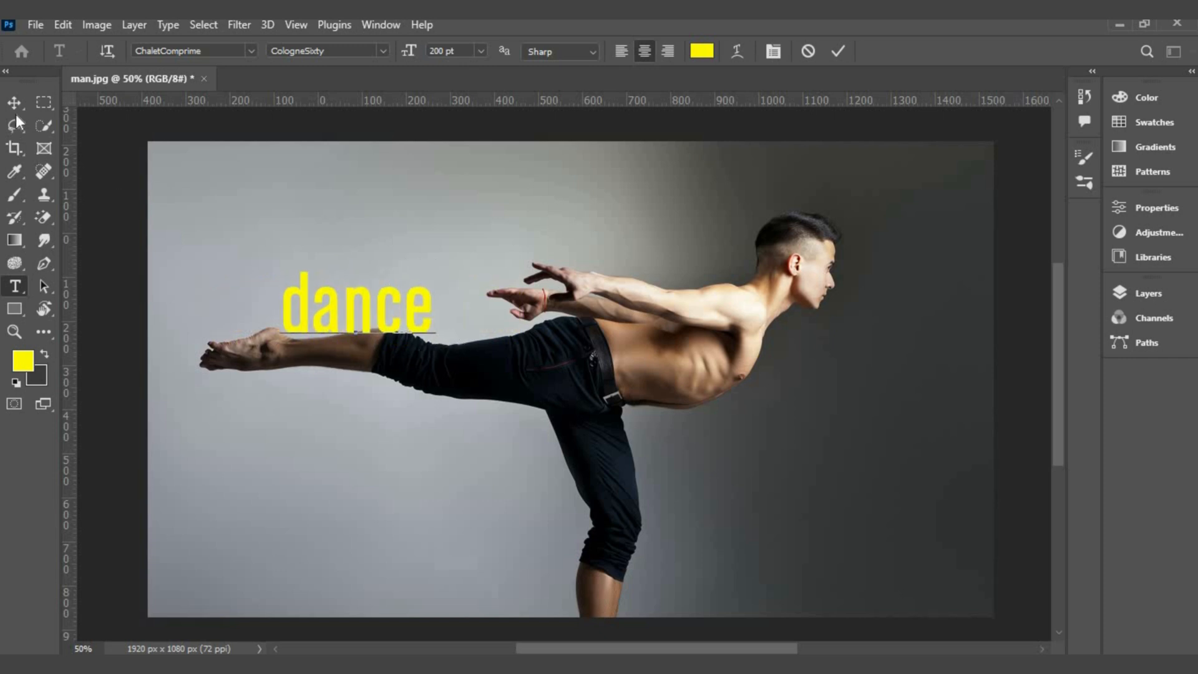
pyautogui.click(14, 102)
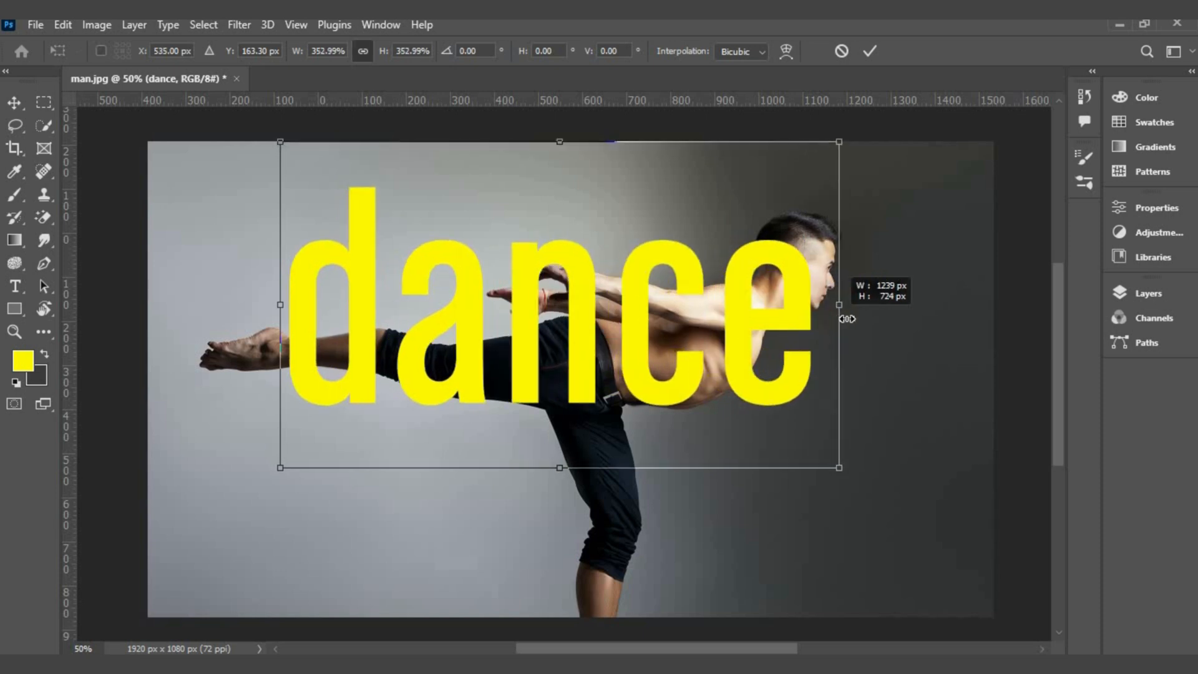
pyautogui.moveTo(839, 319); pyautogui.dragTo(898, 320)
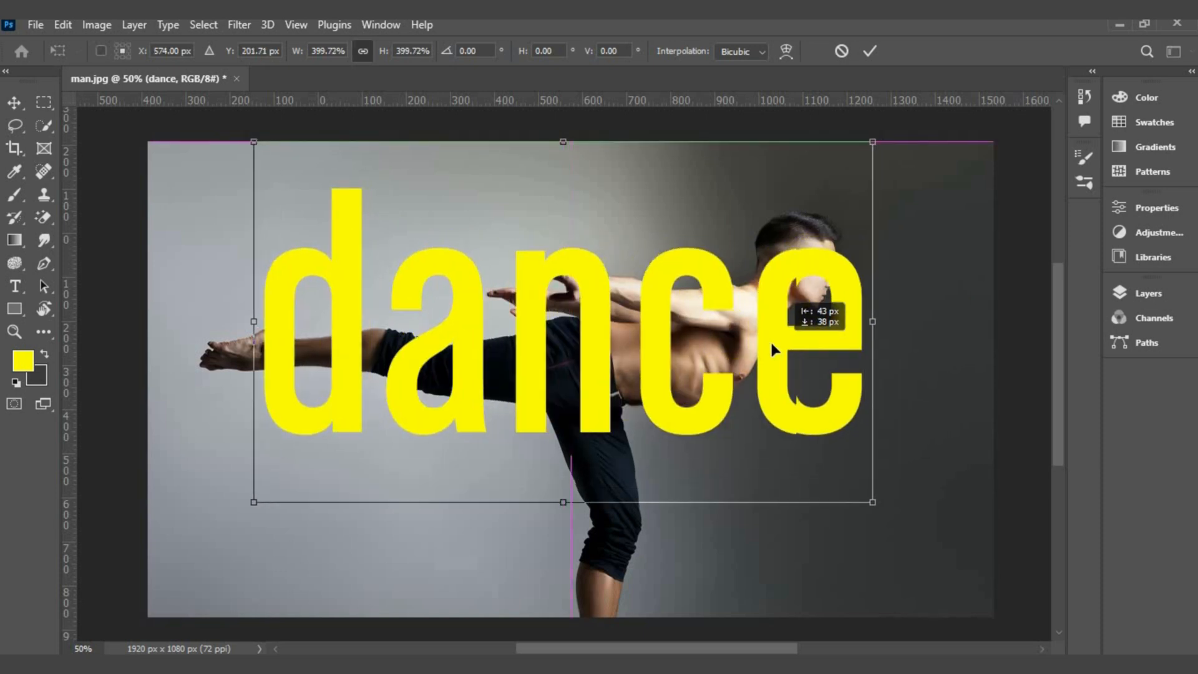
pyautogui.moveTo(772, 351); pyautogui.dragTo(779, 340)
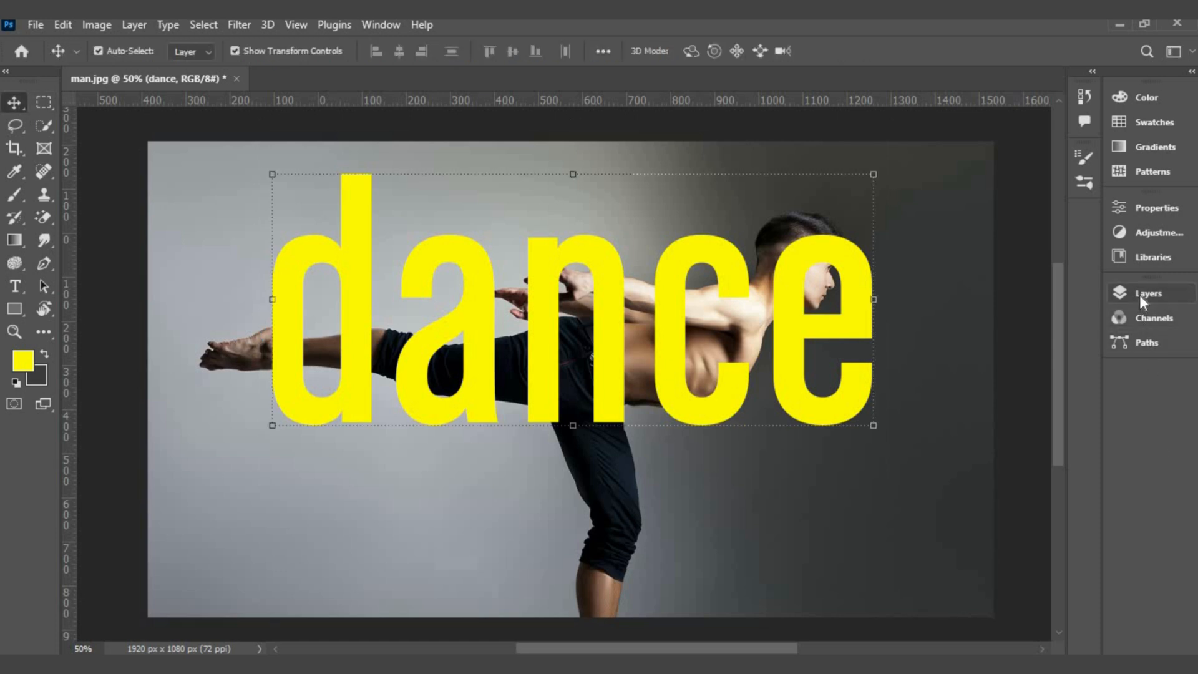
# Hide the dance text layer in the Layers panel and select the Background photo layer.
pyautogui.click(1147, 292)
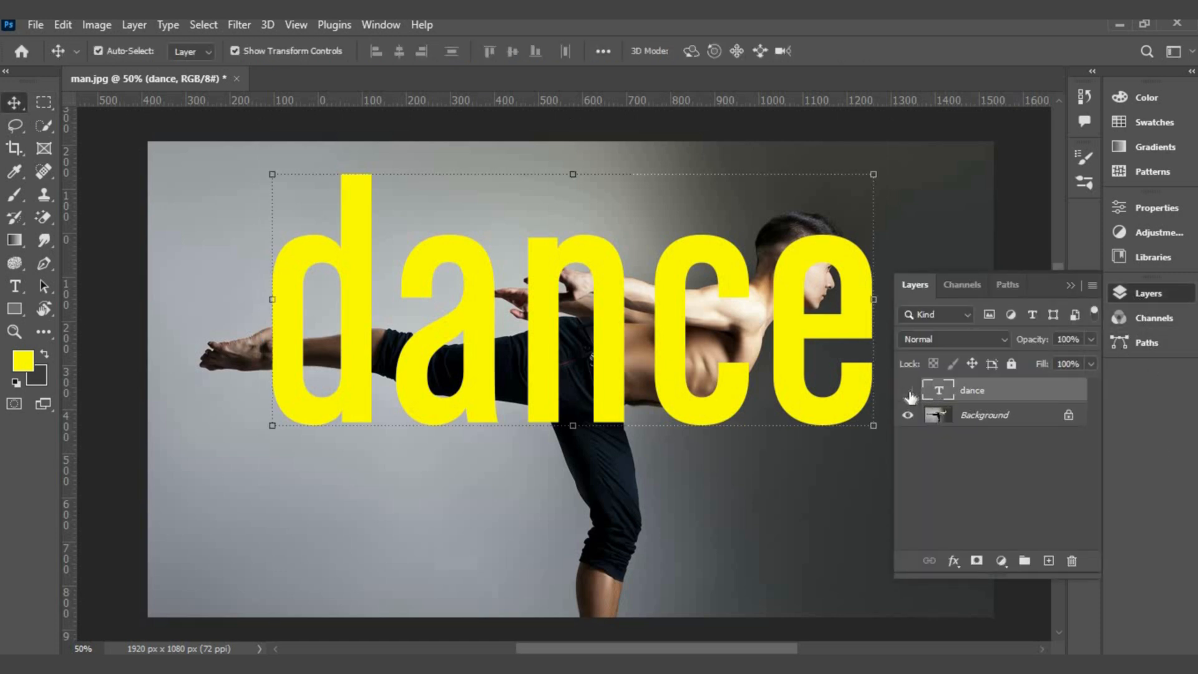
pyautogui.click(908, 389)
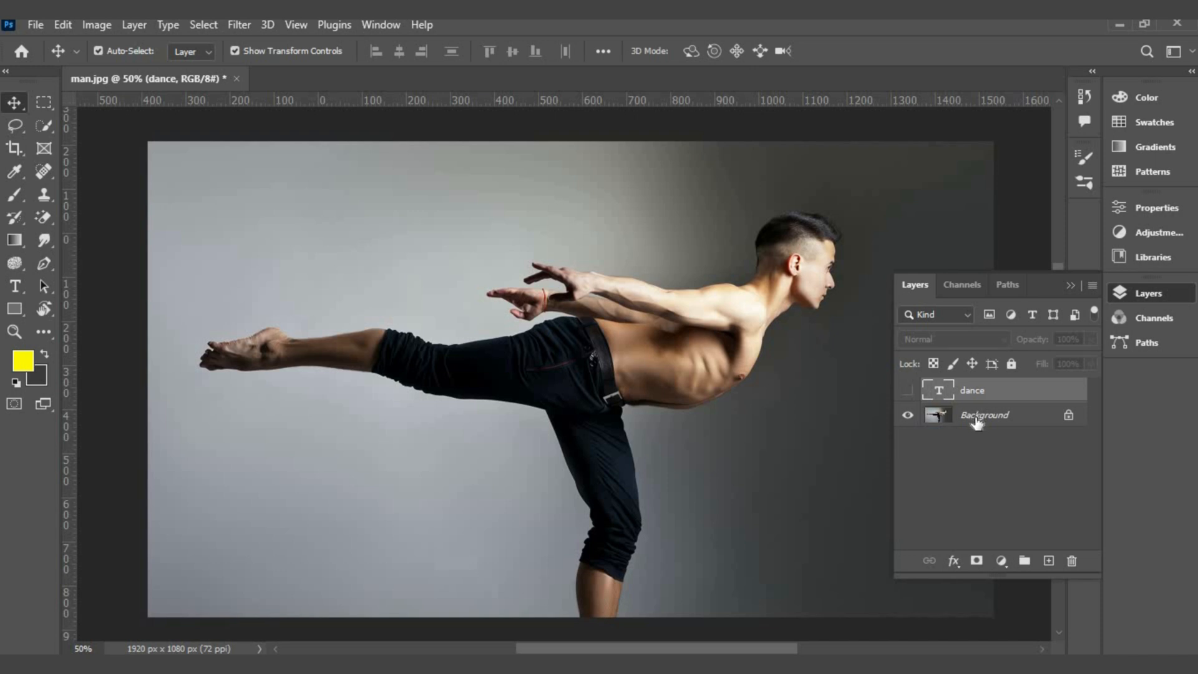
pyautogui.click(203, 24)
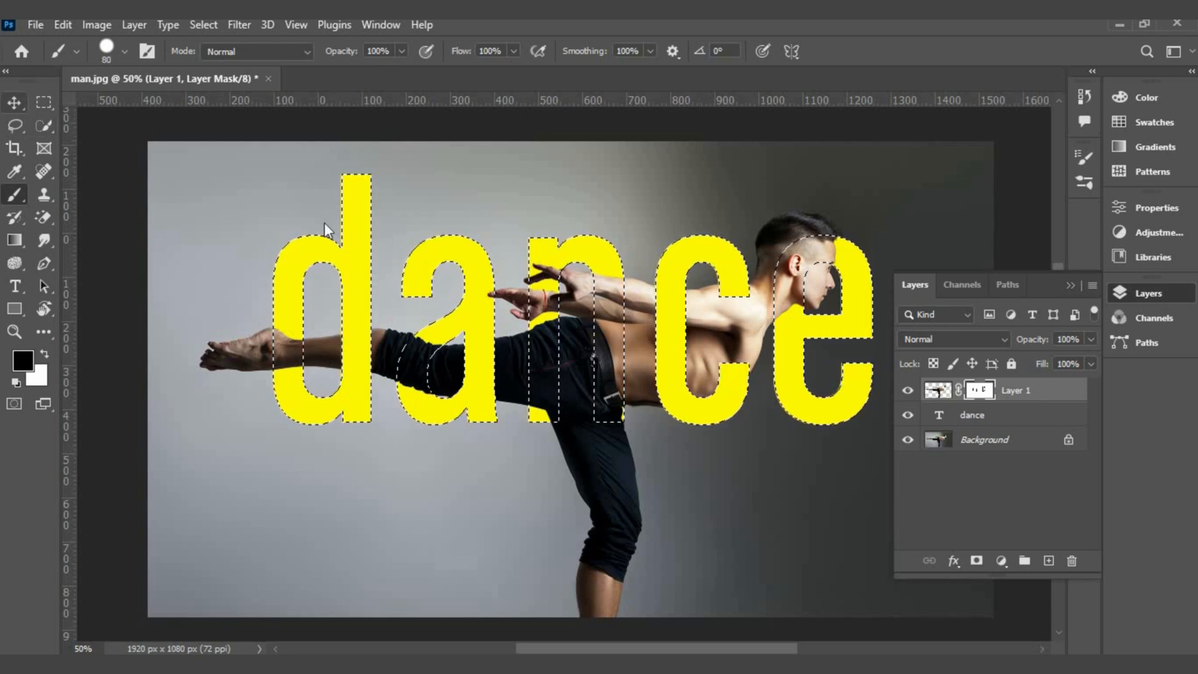
# Switch to the Move tool and select the dance text layer.
pyautogui.click(14, 102)
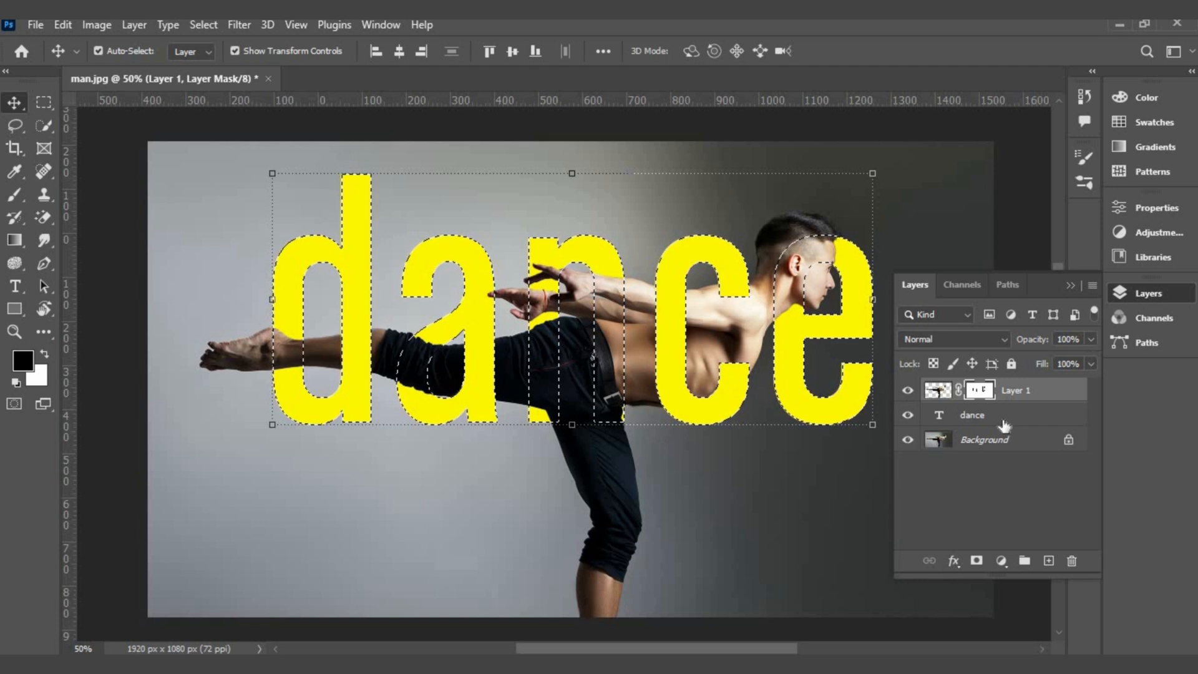
pyautogui.click(970, 414)
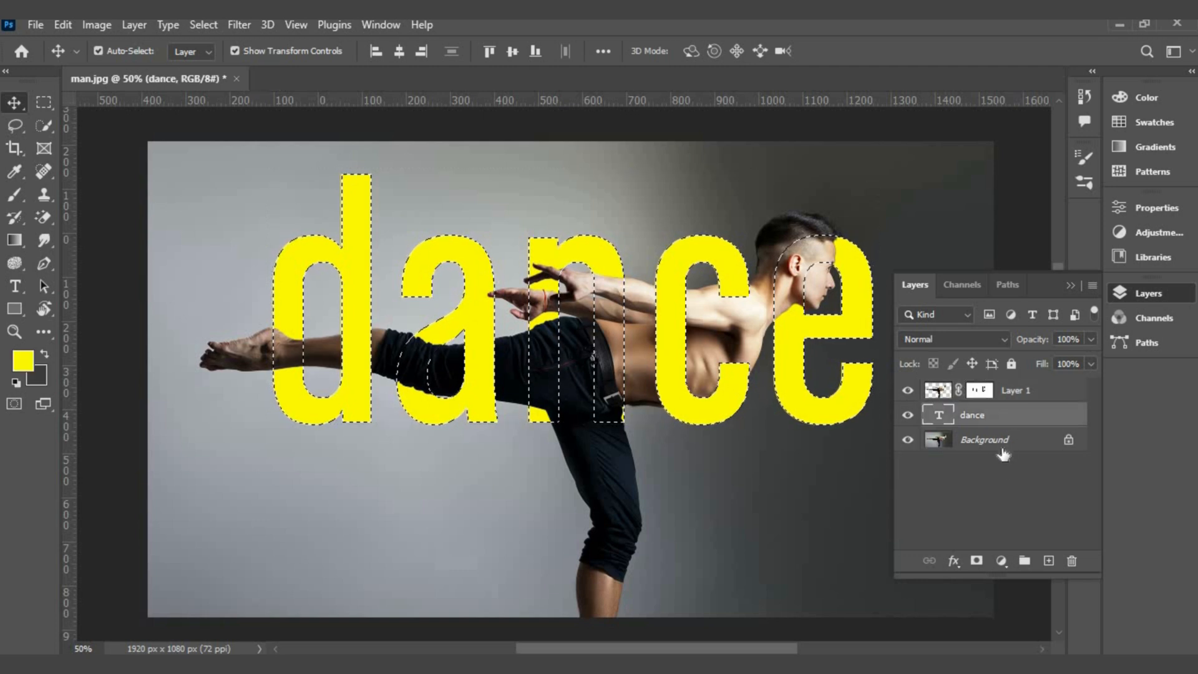
# Add a new layer above the text and choose a Soft Round brush at 41% flow.
pyautogui.click(1048, 560)
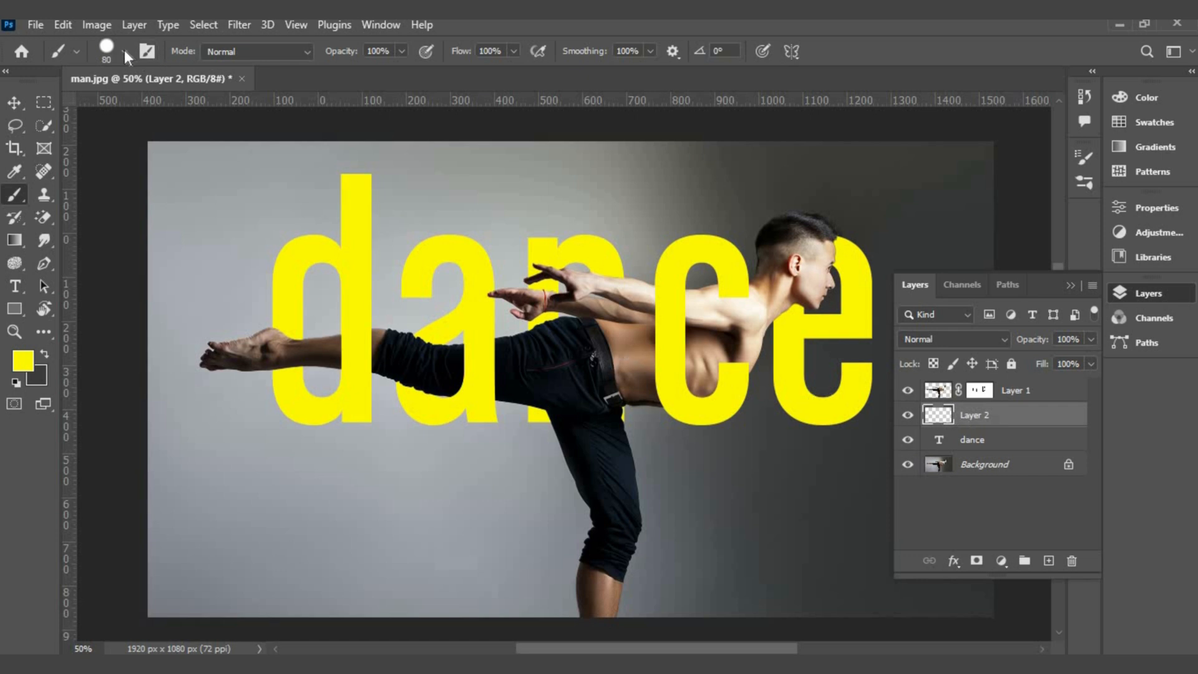
pyautogui.click(124, 51)
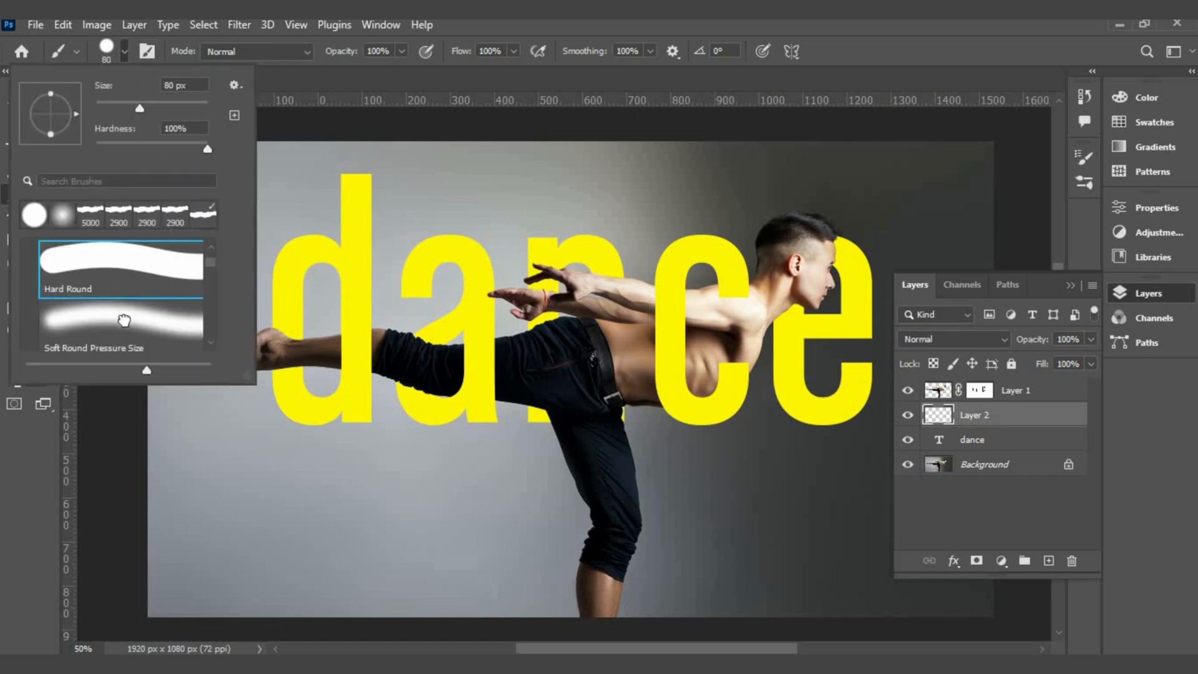
pyautogui.click(120, 318)
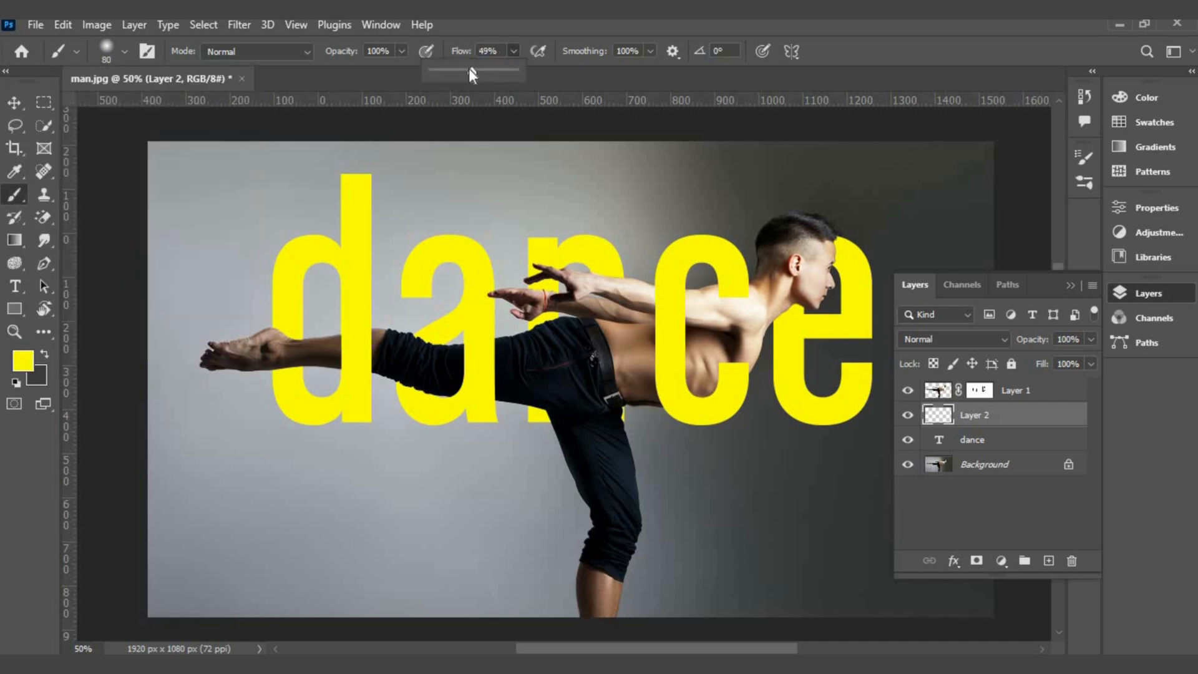
pyautogui.moveTo(501, 71); pyautogui.dragTo(465, 72)
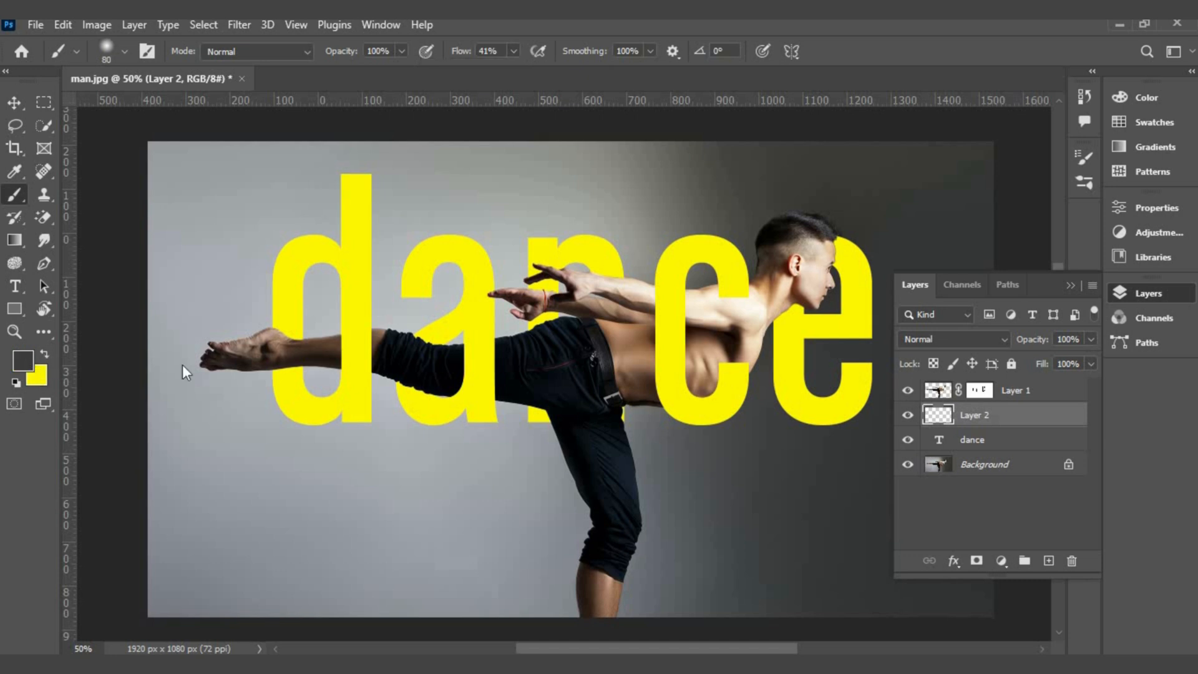
# Set the foreground colour to dark grey #2b2b2b and paint a soft shadow beside the leg.
pyautogui.click(25, 365)
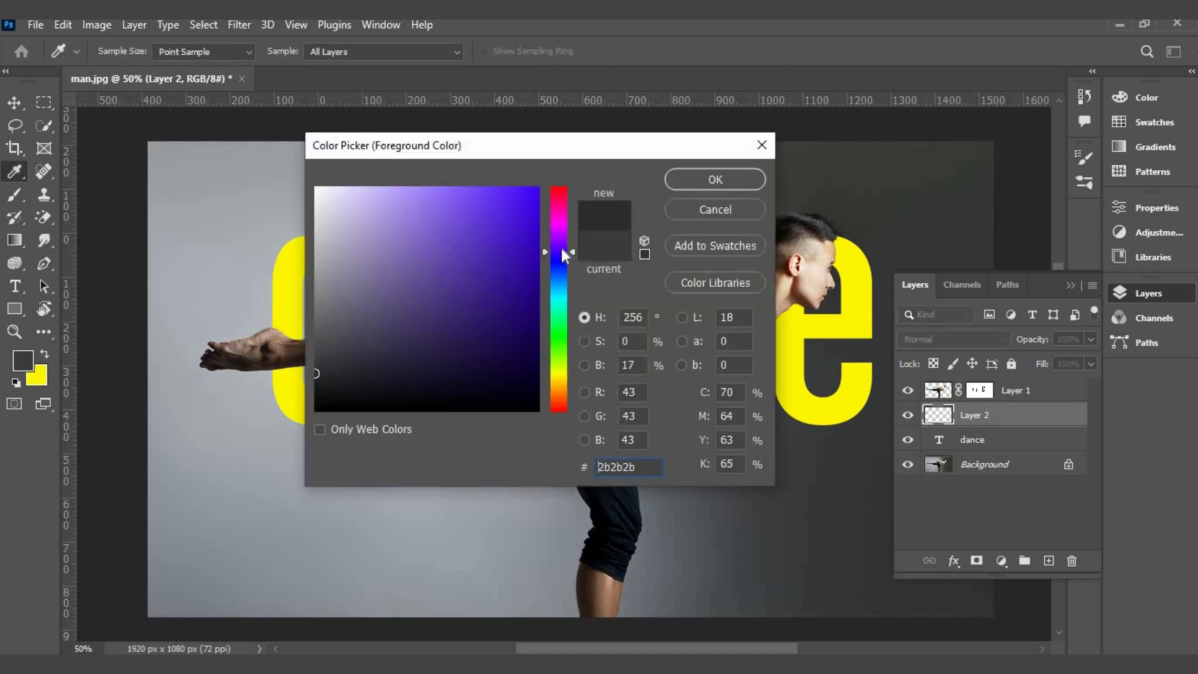
pyautogui.click(713, 179)
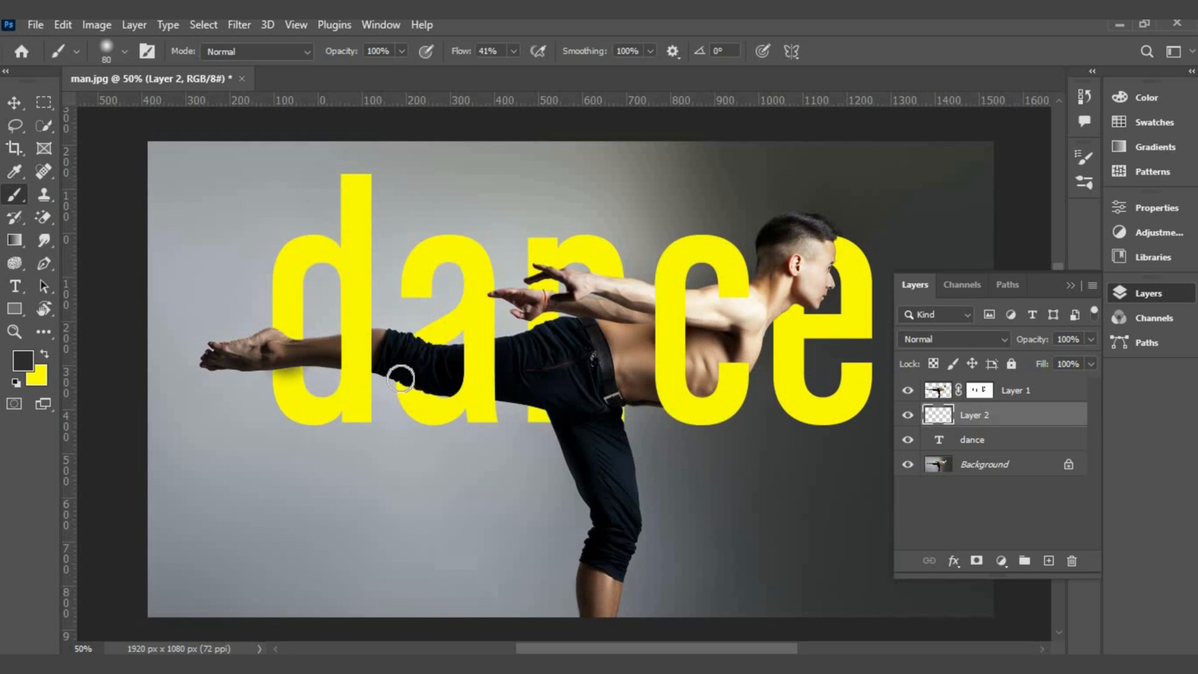
pyautogui.moveTo(397, 380); pyautogui.dragTo(438, 392)
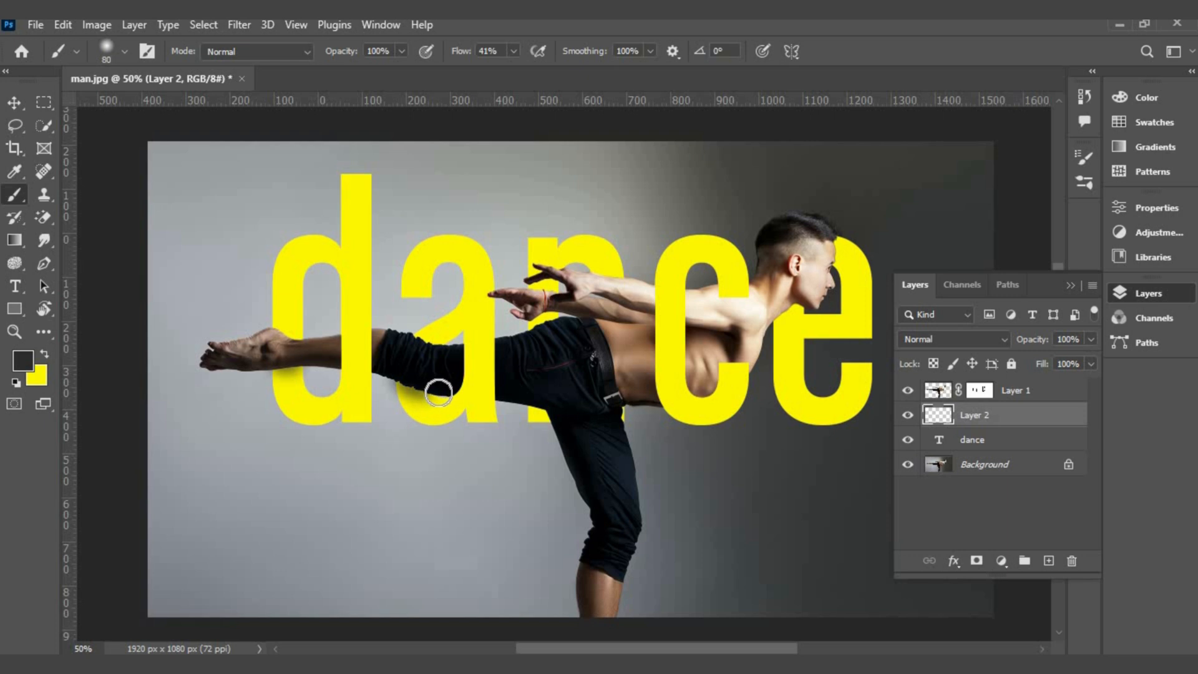